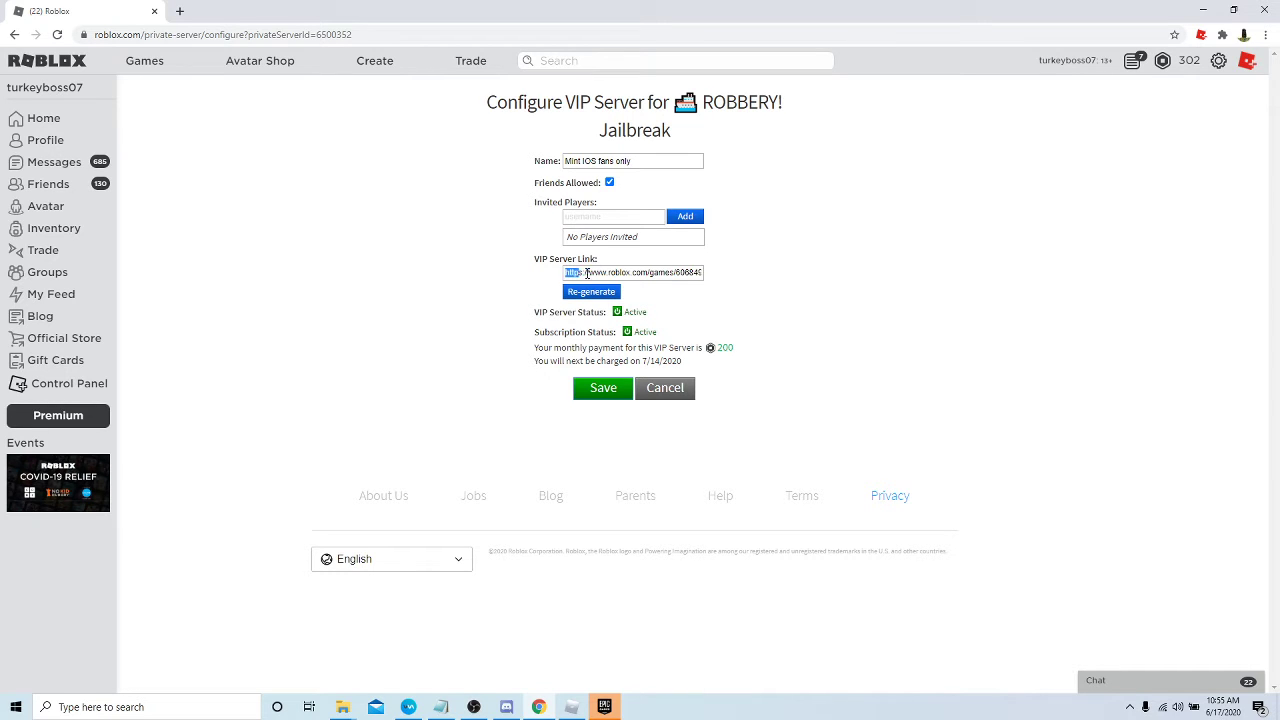
Select and copy the Jailbreak VIP server's shareable link from the link field
click(592, 292)
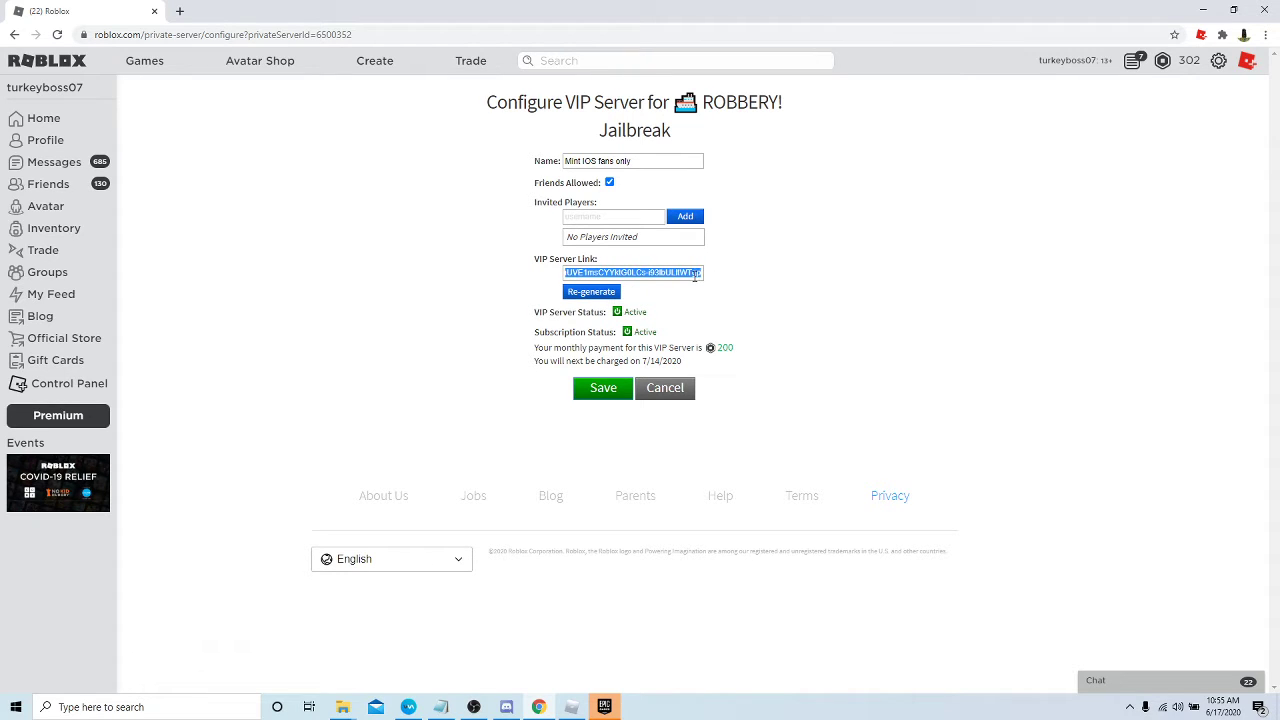
mouse_move(678, 304)
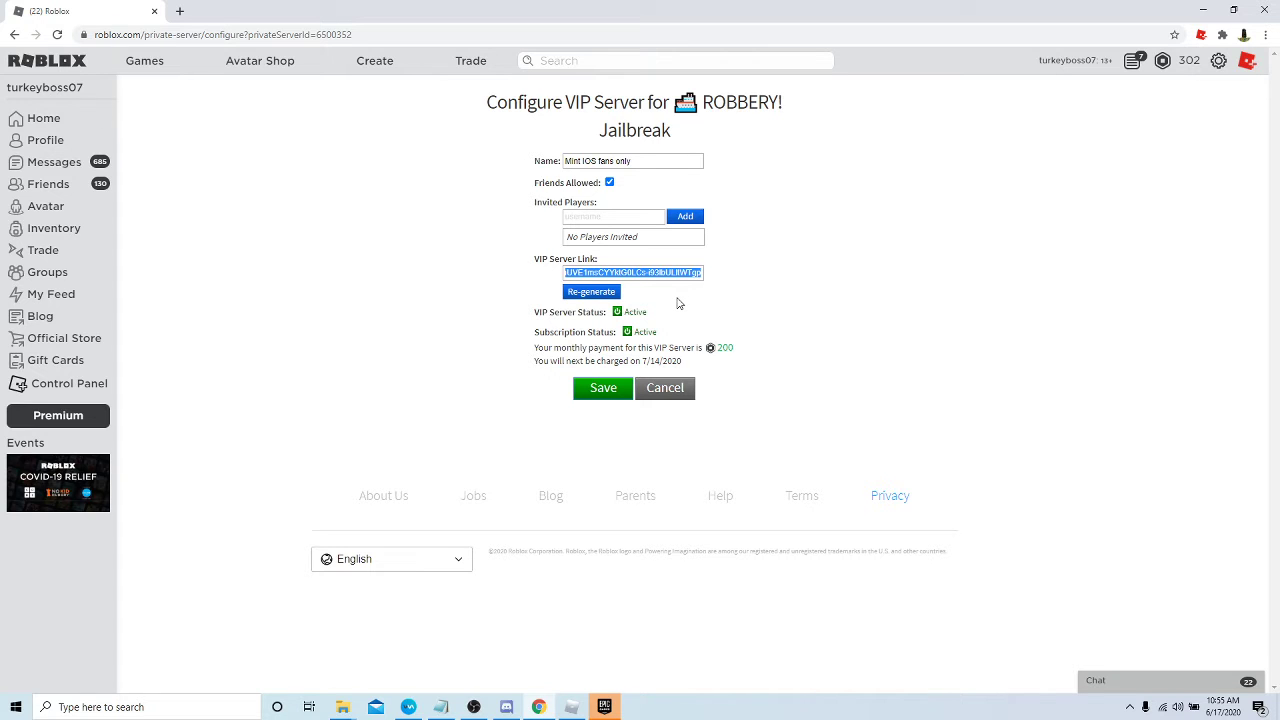
mouse_move(588, 412)
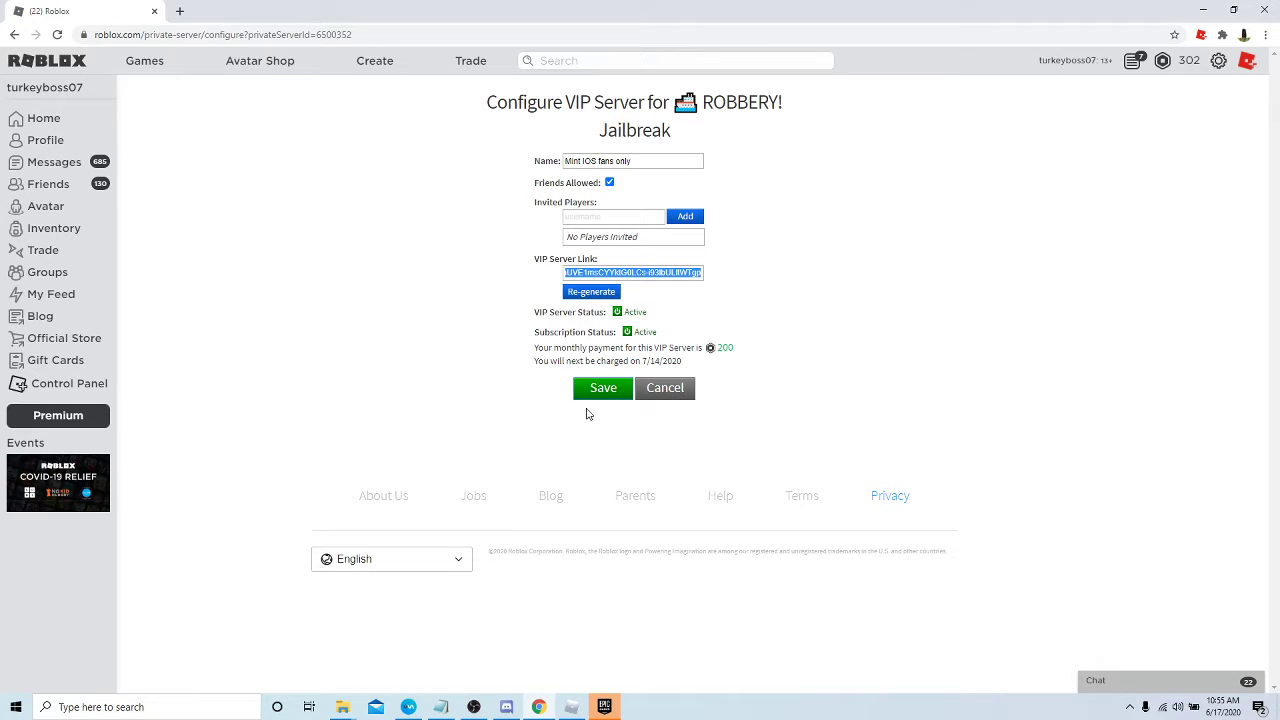
Save the VIP server settings and locate 'Mint iOS fans only' in Jailbreak's Servers list
click(604, 388)
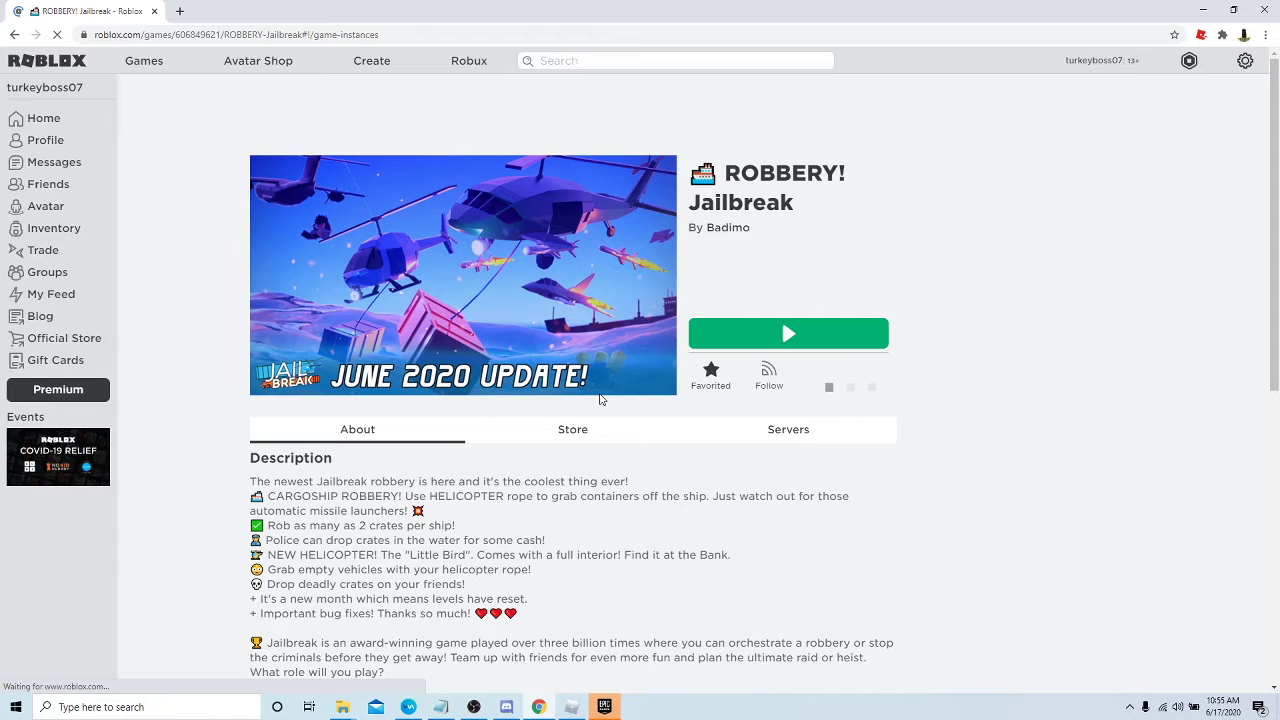
click(788, 428)
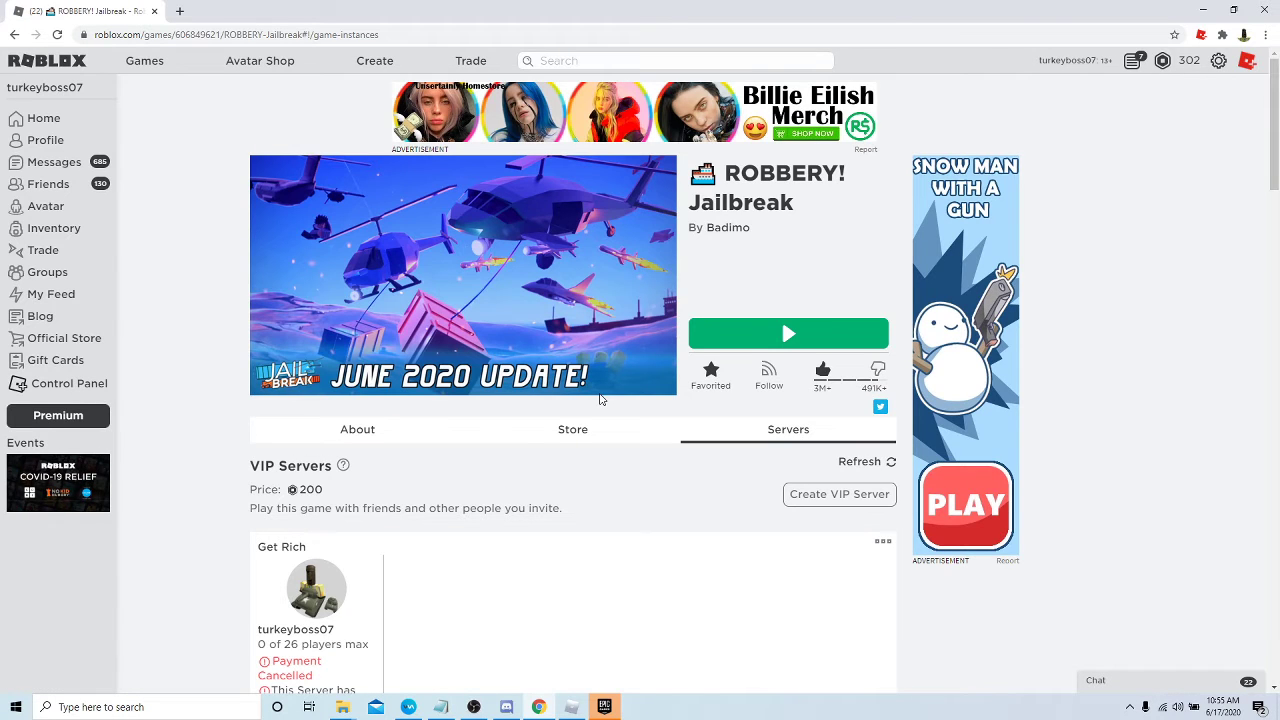
scroll(down, 3)
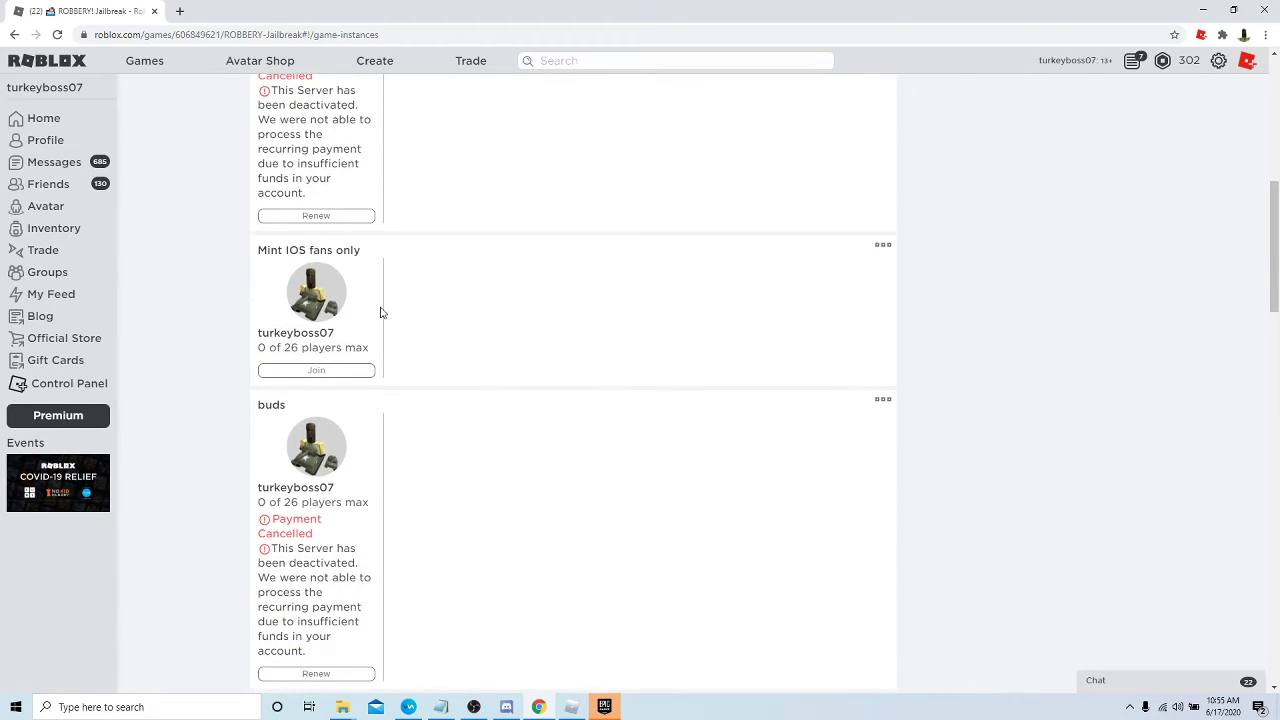
scroll(down, 3)
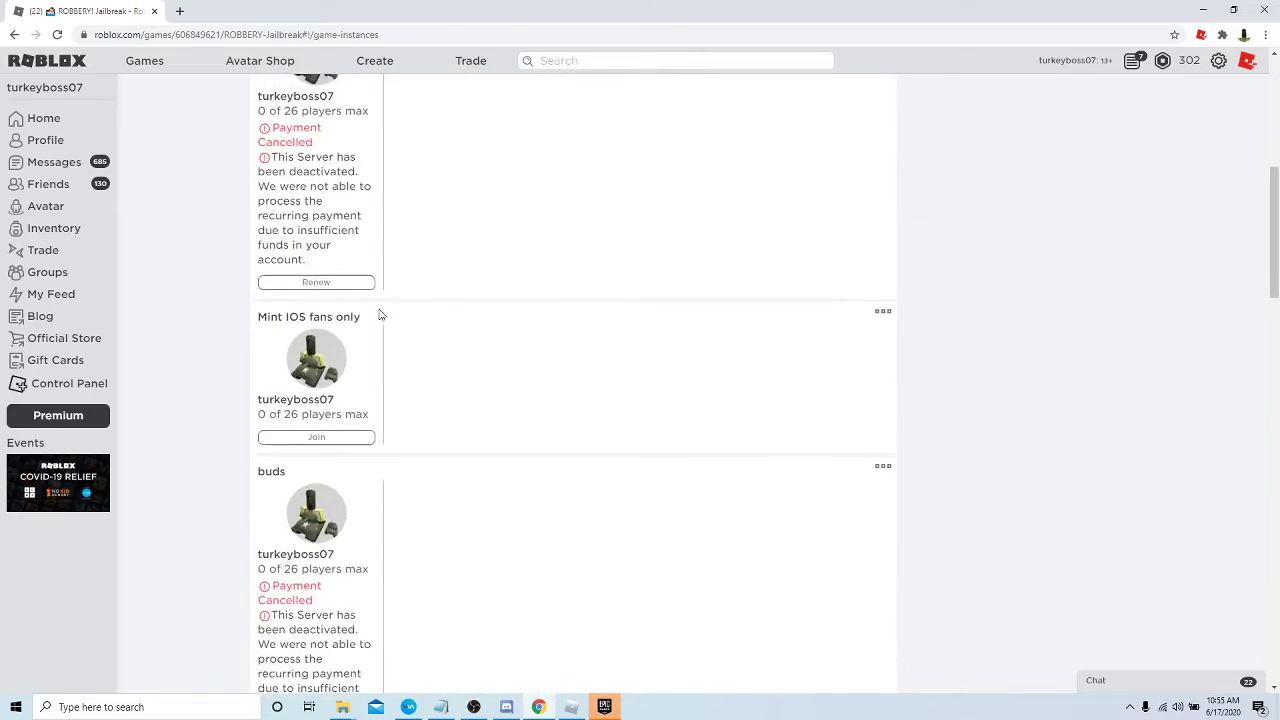
scroll(up, 3)
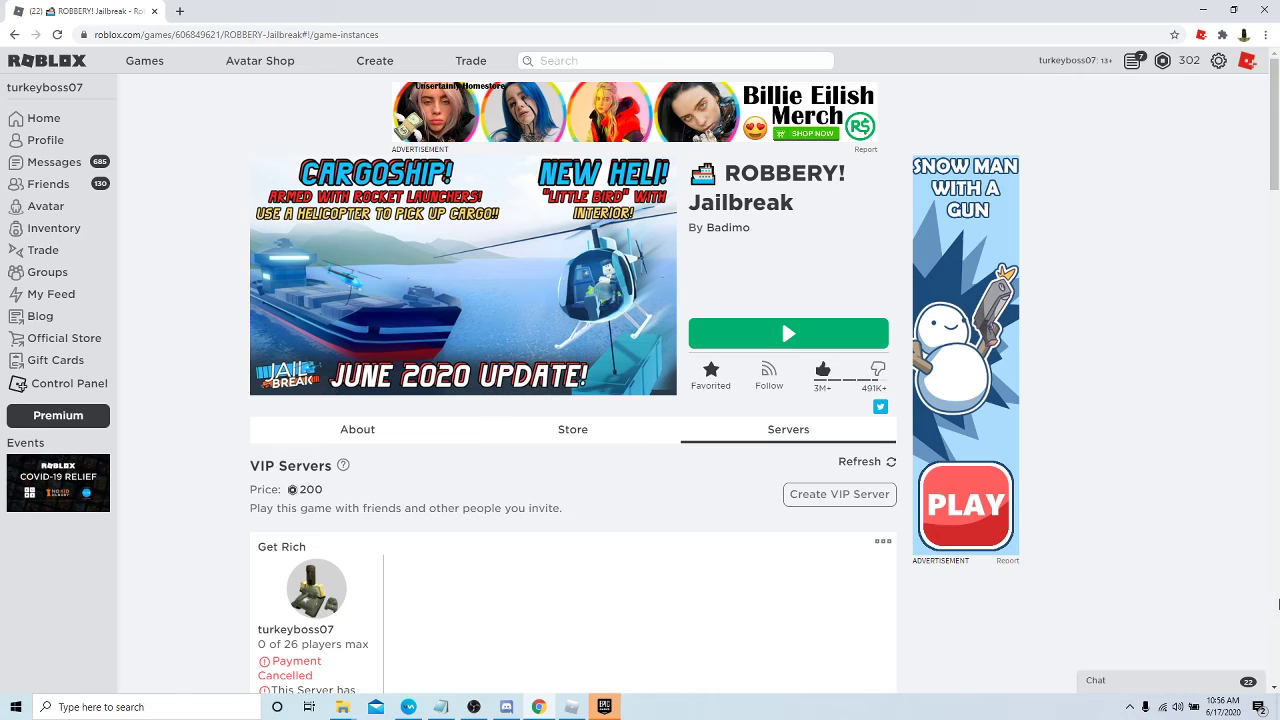
mouse_move(528, 664)
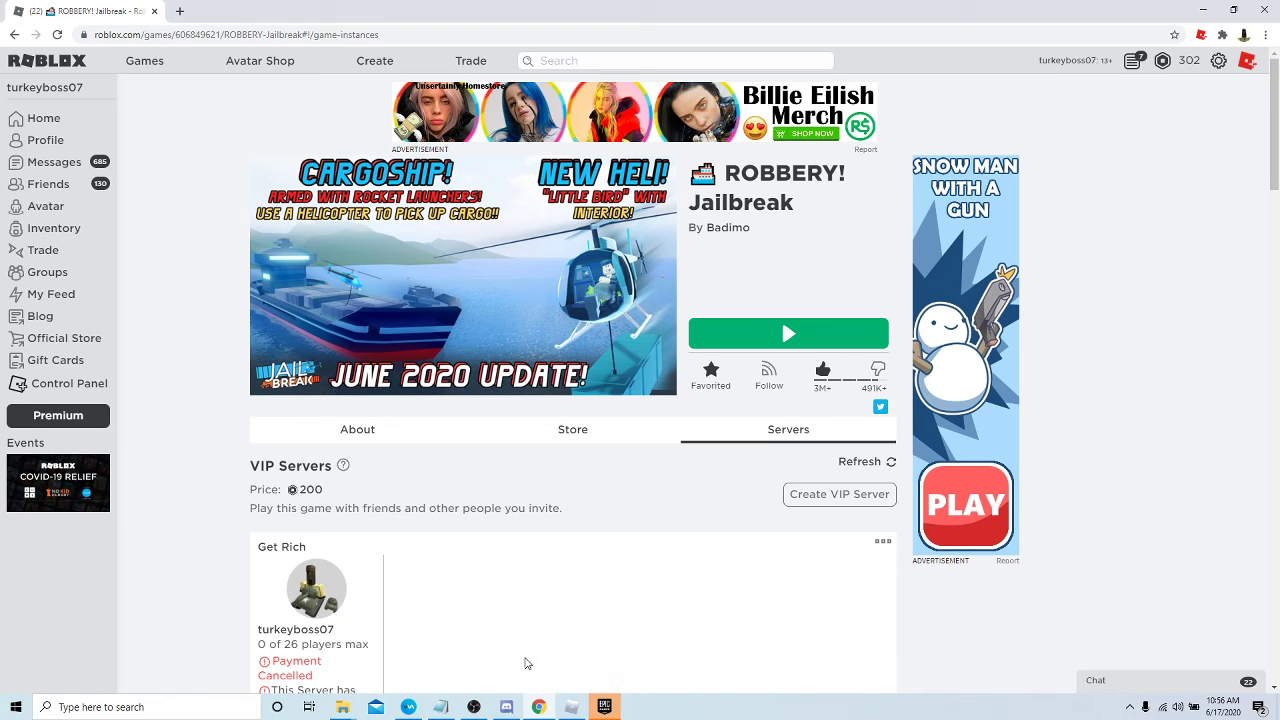
mouse_move(506, 708)
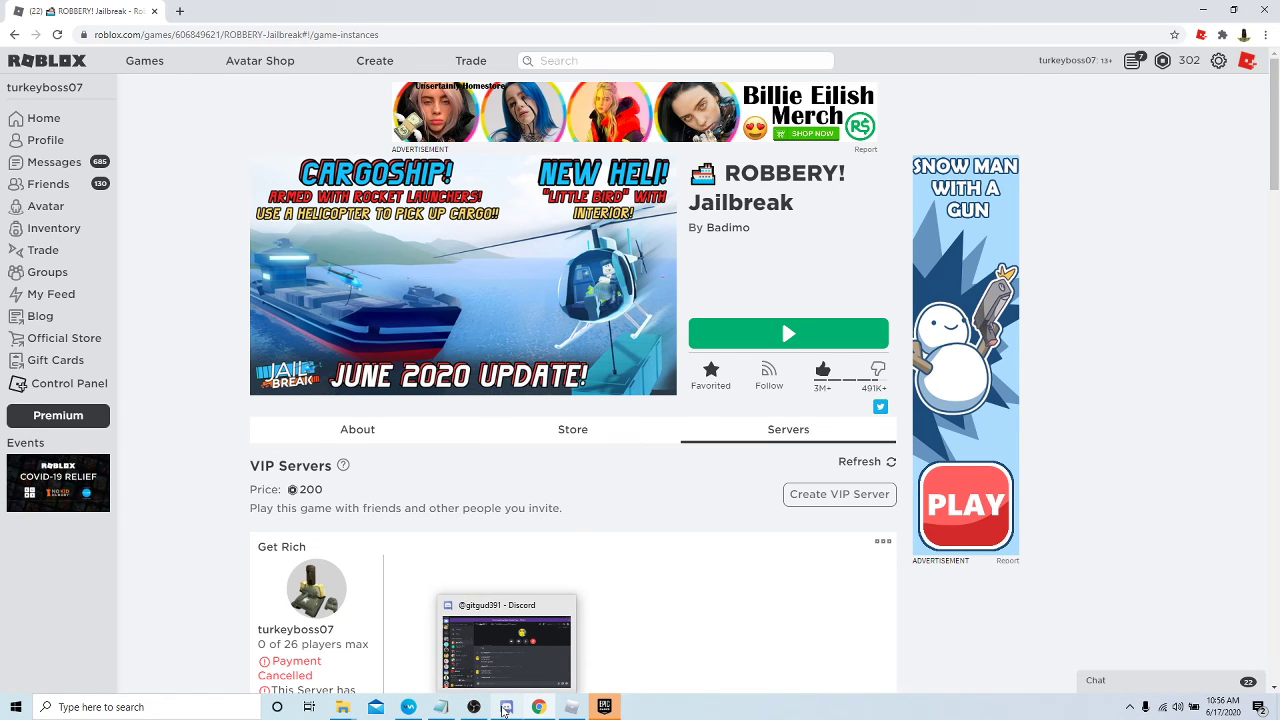